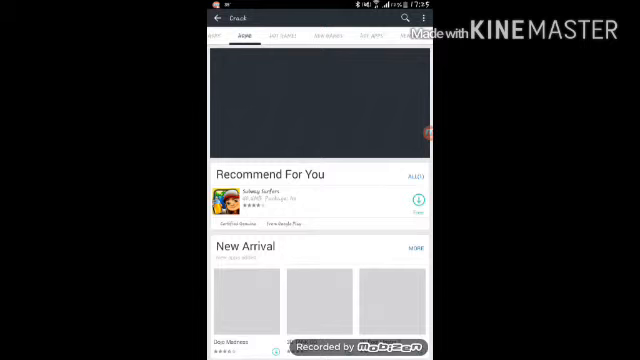
# Scroll the Minecraft: Pocket Edition details page in 9Apps and start its download
pyautogui.scroll(-3)
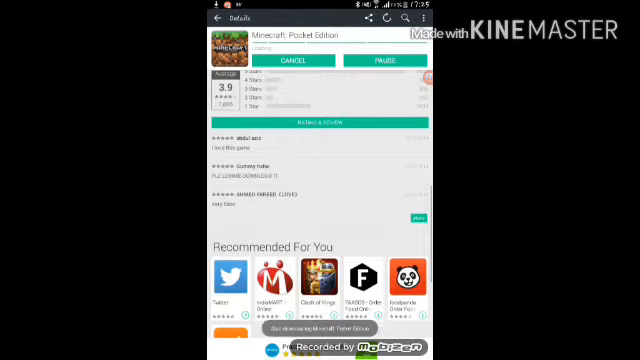
# Let the Minecraft: Pocket Edition download finish and install it until 'App installed' appears
pyautogui.scroll(-3)
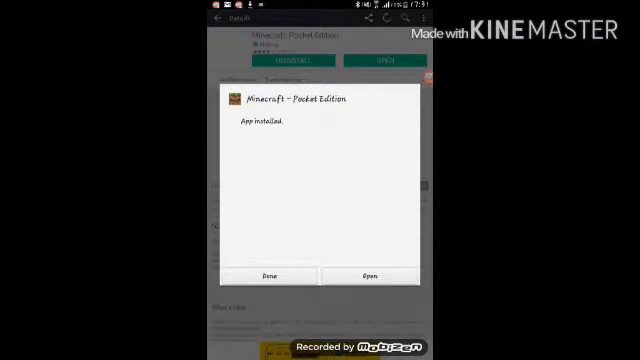
# Dismiss the App installed dialog, leave 9Apps for the home screen, and open device Settings
pyautogui.click(264, 275)
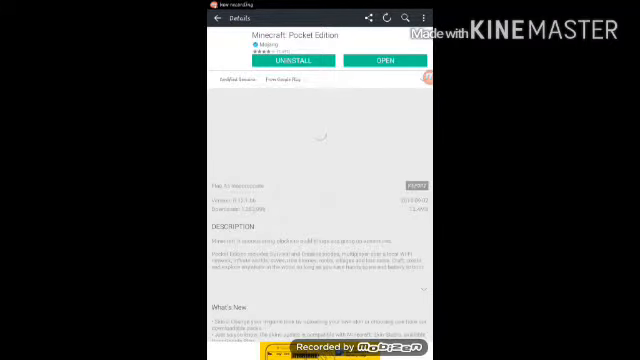
pyautogui.scroll(-3)
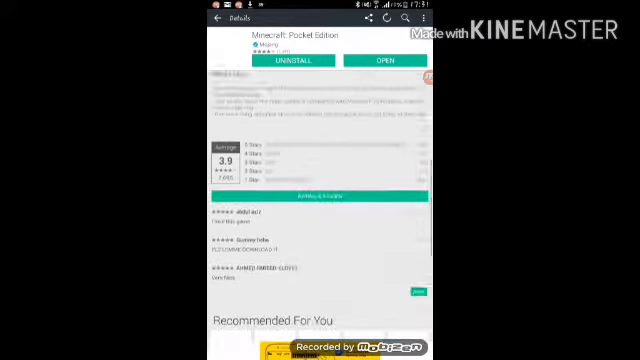
pyautogui.scroll(-3)
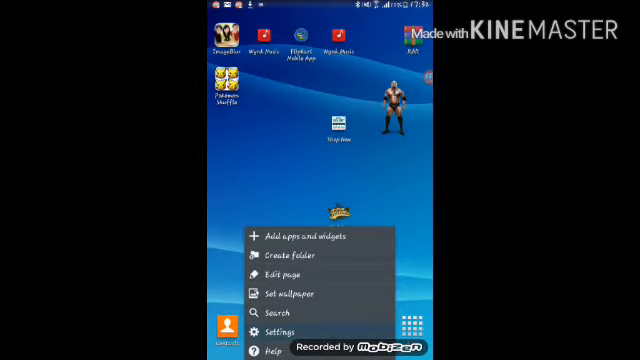
pyautogui.click(281, 329)
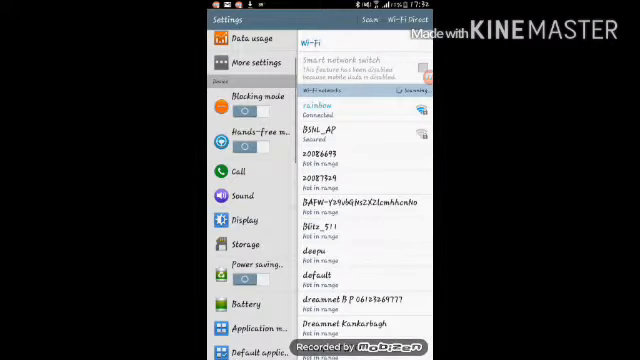
# Allow Unknown sources under Security, decline the Clean Master apk cleanup, and return home
pyautogui.scroll(-3)
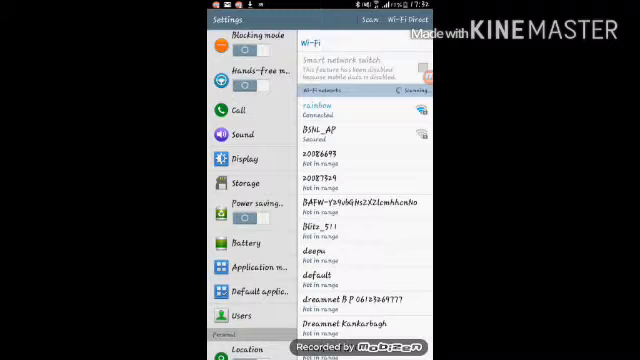
pyautogui.scroll(-3)
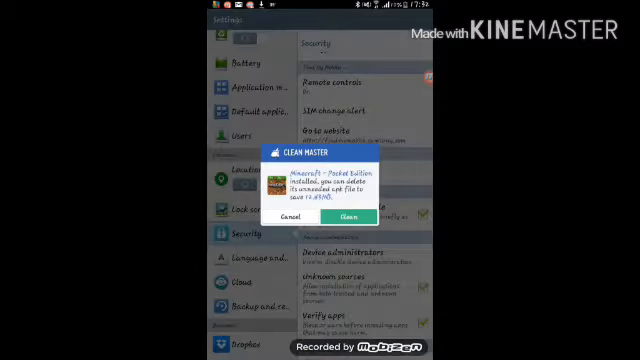
pyautogui.click(287, 217)
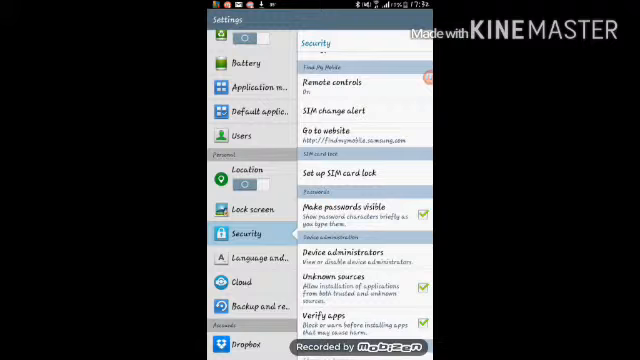
pyautogui.press('home')
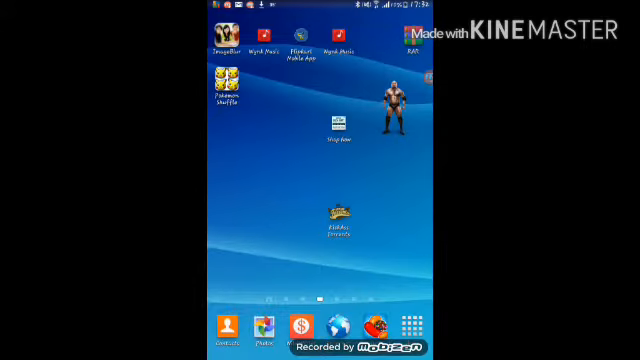